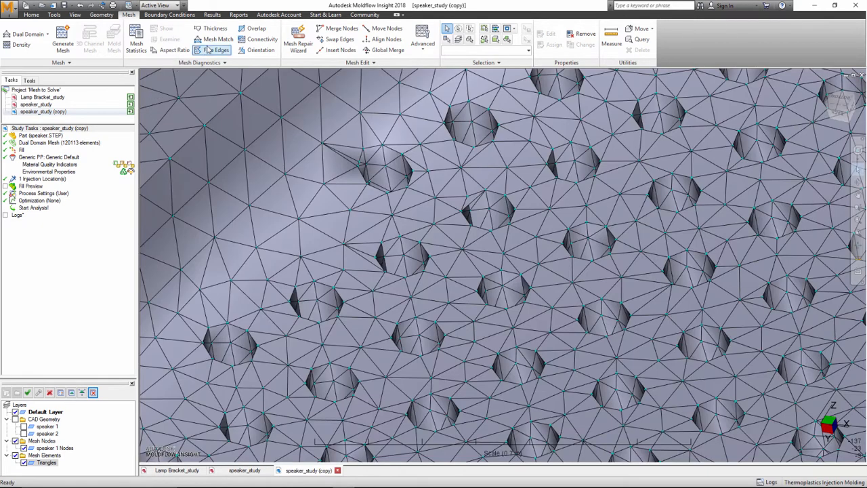
Run the Free Edges mesh diagnostic and show the flagged edges on the speaker mesh
{"action": "left_click", "coordinate": [216, 50]}
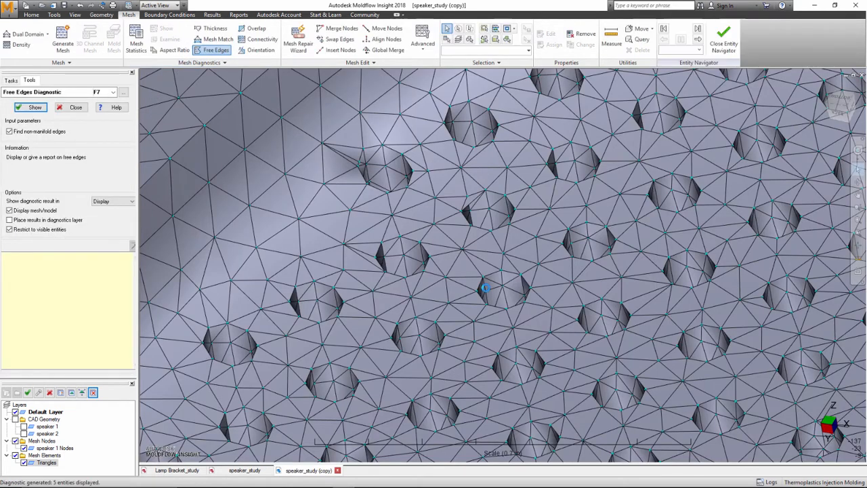
{"action": "left_click", "coordinate": [33, 107]}
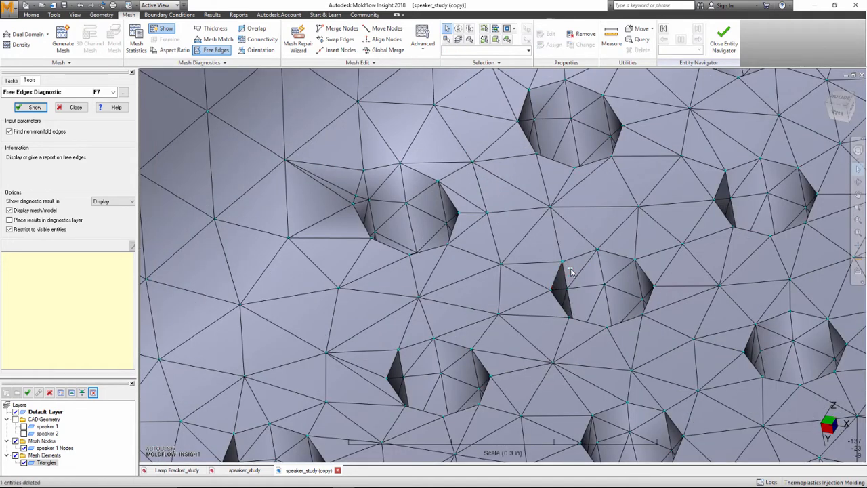
Swap the shared edge between two picked mesh triangles with Swap Edges
{"action": "left_click", "coordinate": [337, 38]}
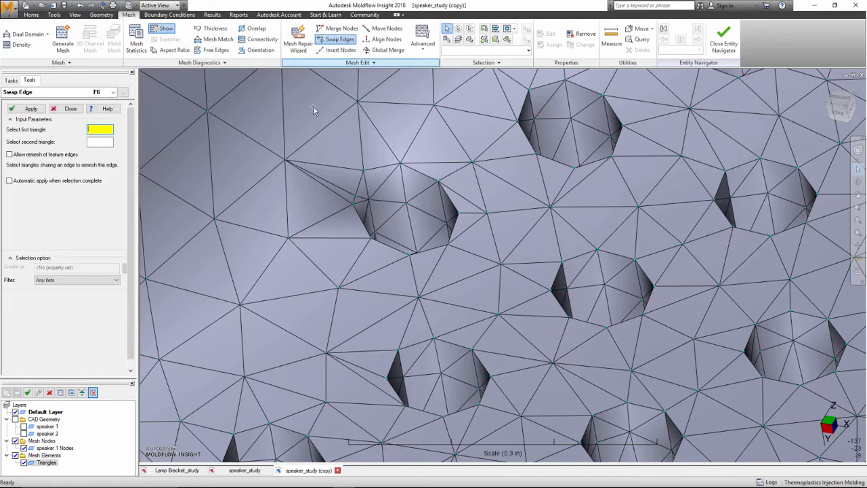
{"action": "left_click", "coordinate": [365, 391]}
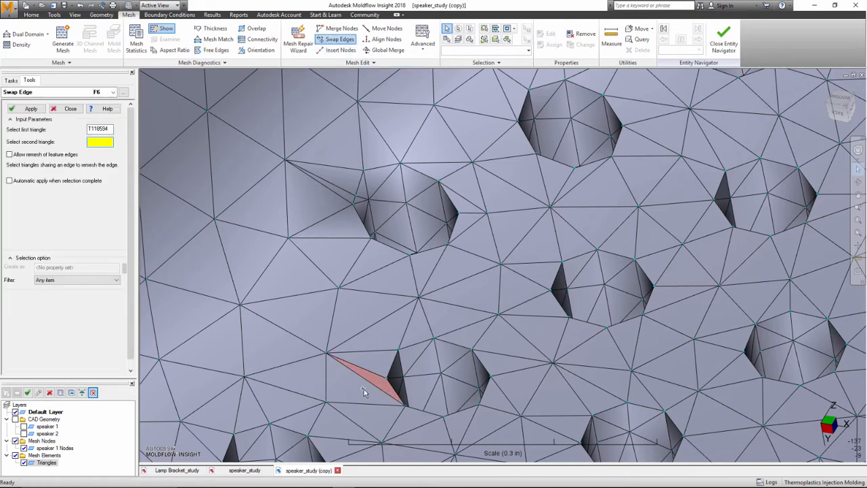
{"action": "left_click", "coordinate": [594, 193]}
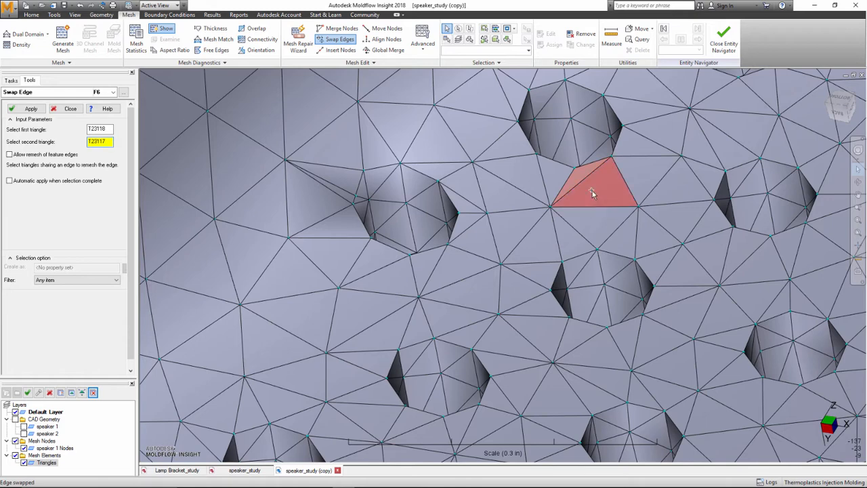
{"action": "left_click", "coordinate": [30, 108]}
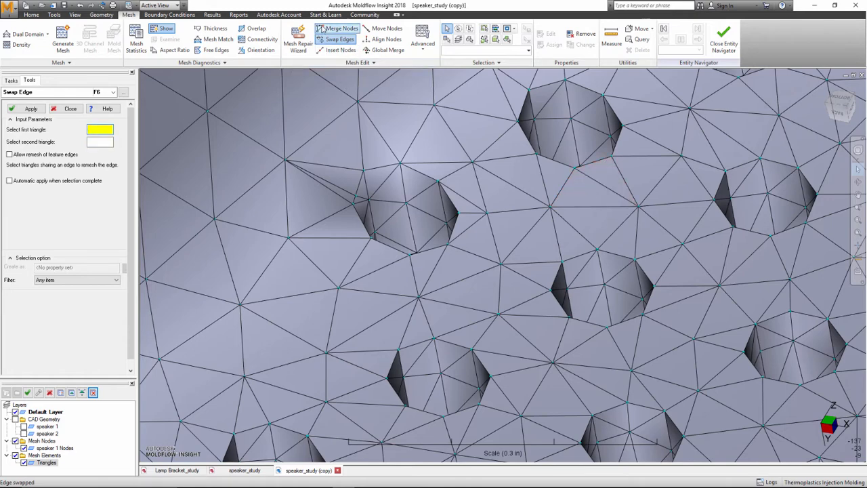
Merge picked mesh nodes, then import speaker.STEP and choose its mesh type
{"action": "left_click", "coordinate": [342, 29]}
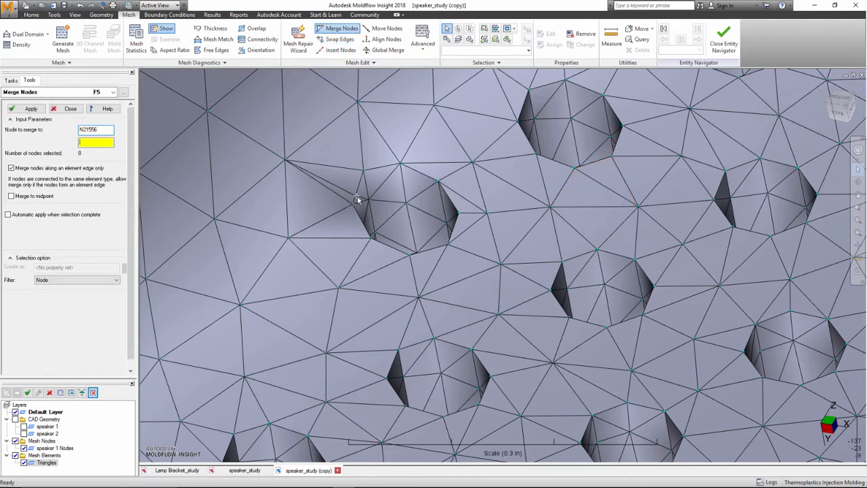
{"action": "left_click", "coordinate": [328, 219]}
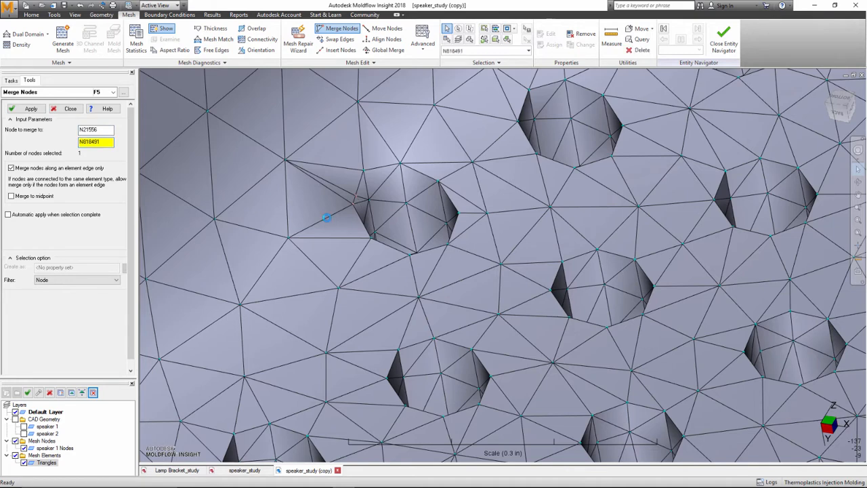
{"action": "left_click", "coordinate": [30, 108]}
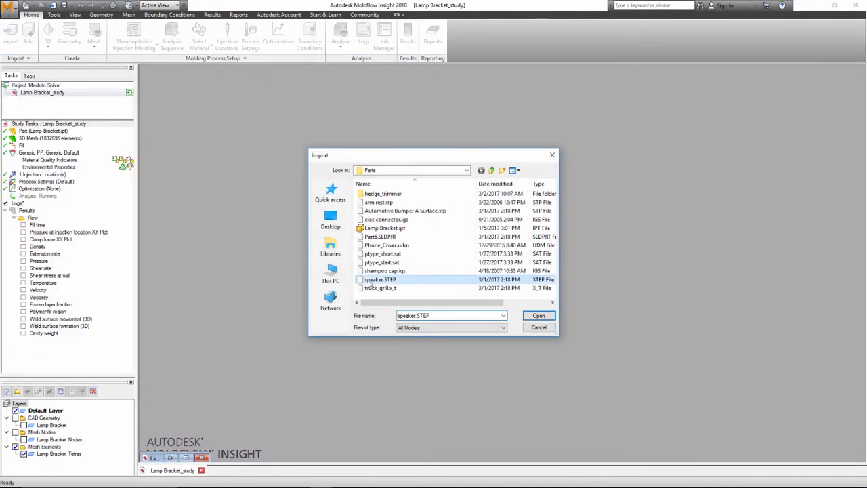
{"action": "left_click", "coordinate": [540, 315]}
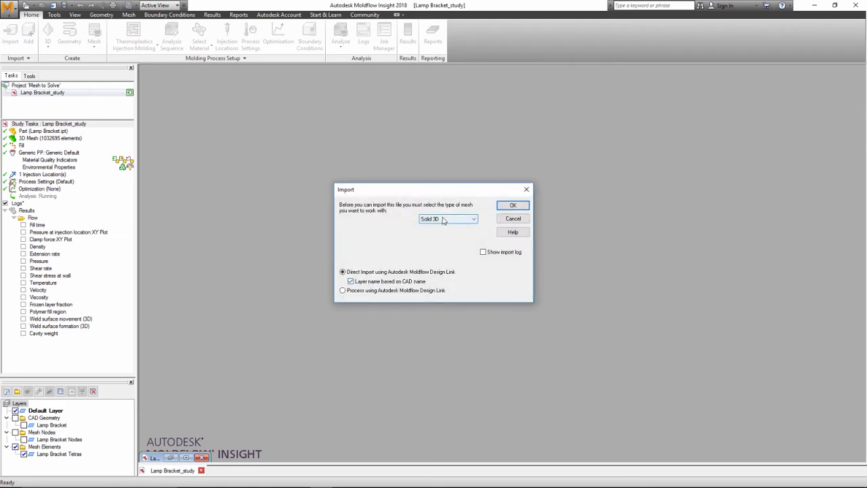
{"action": "left_click", "coordinate": [512, 206]}
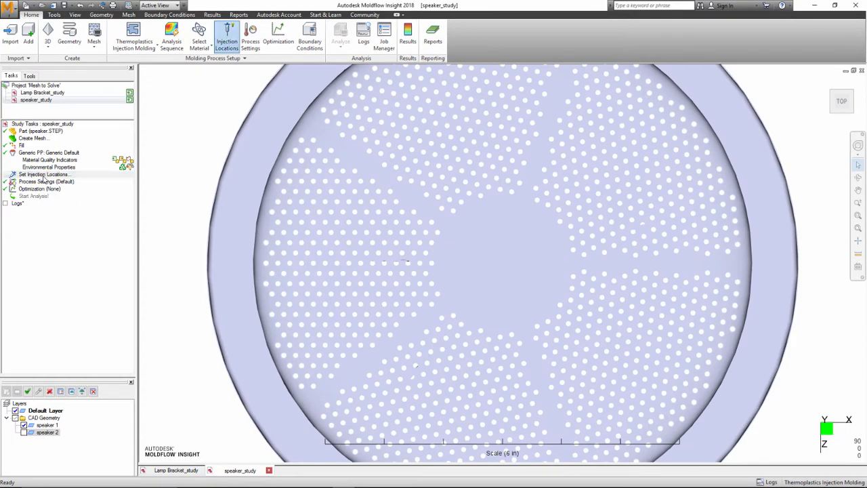
Start the Injection Locations tool from Molding Process Setup for speaker_study
{"action": "left_click", "coordinate": [503, 268]}
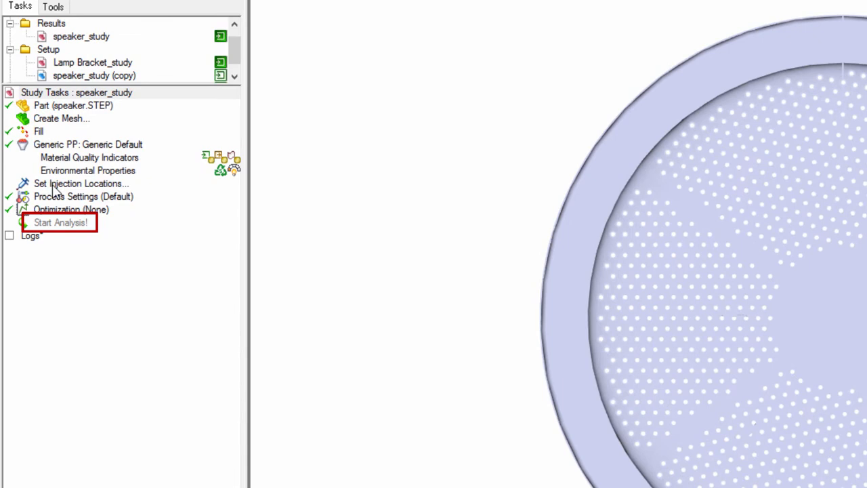
Place one injection location at the centre of the speaker grille
{"action": "left_click", "coordinate": [81, 184]}
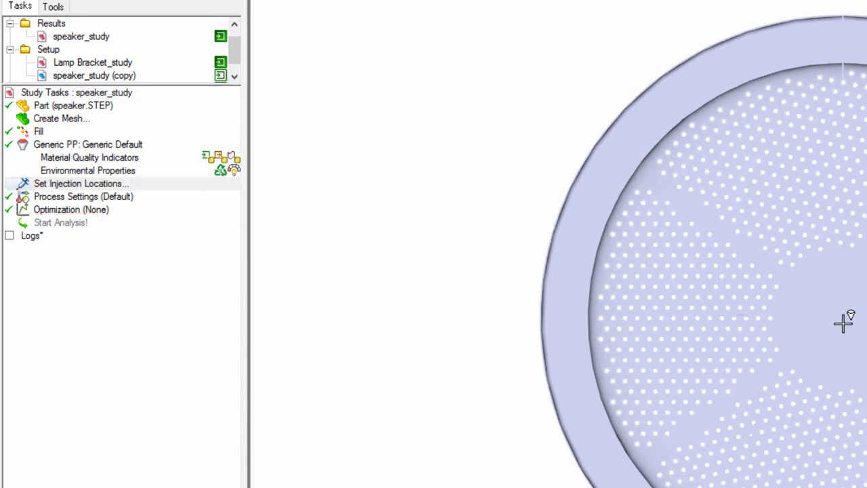
{"action": "left_click", "coordinate": [842, 322]}
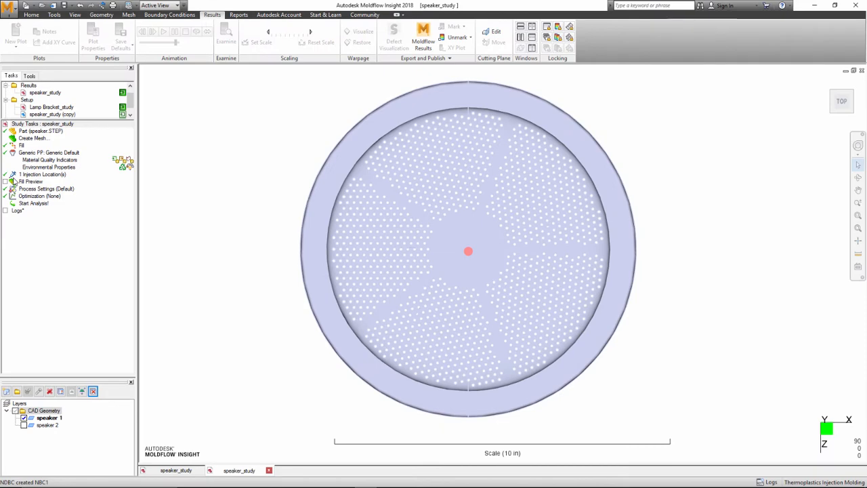
Launch and confirm the mesh and fill analysis for the speaker study
{"action": "left_click", "coordinate": [34, 203]}
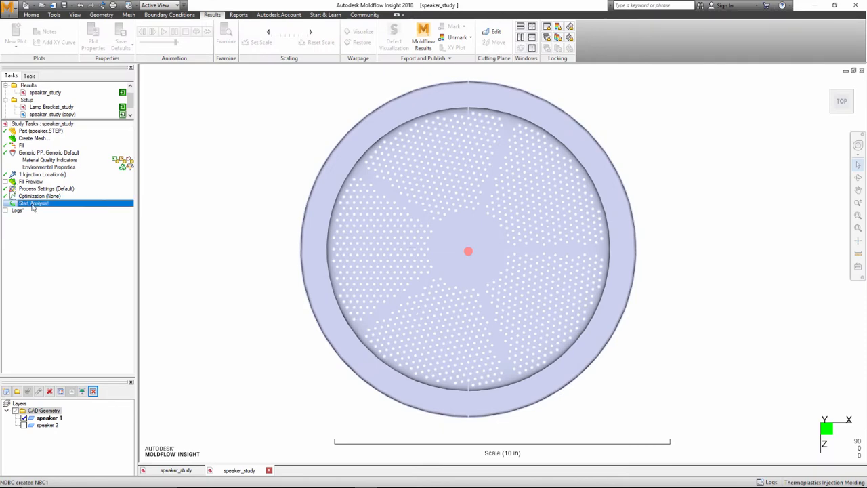
{"action": "left_click", "coordinate": [33, 204]}
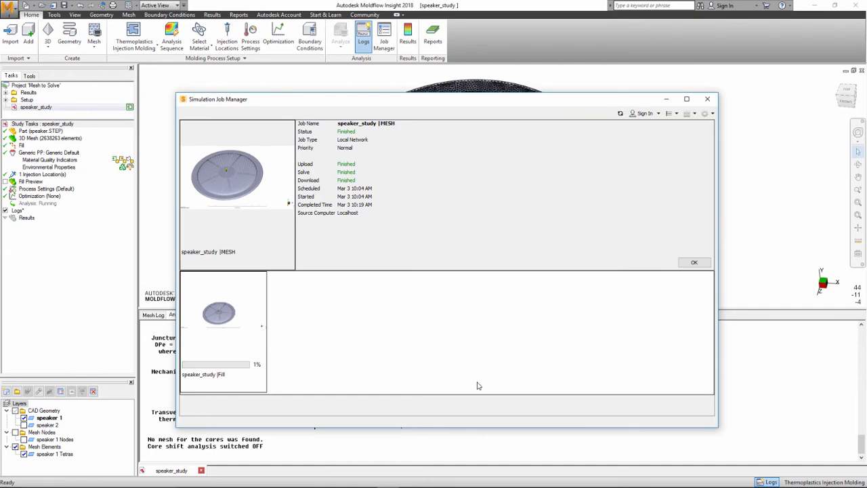
Show the Fill time result on the grille and advance its animation
{"action": "left_click", "coordinate": [693, 262]}
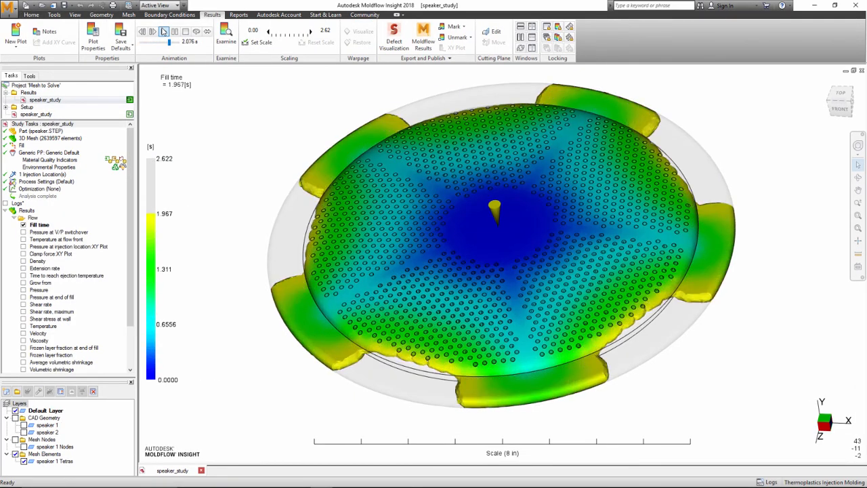
{"action": "left_click", "coordinate": [163, 31]}
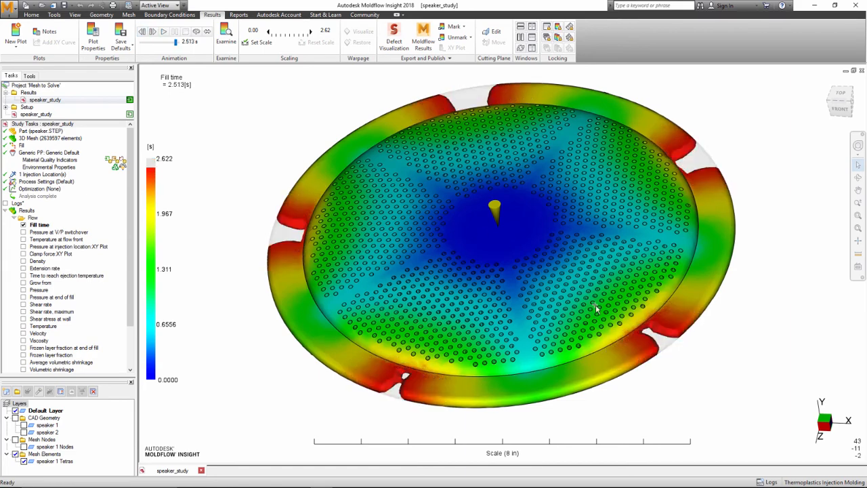